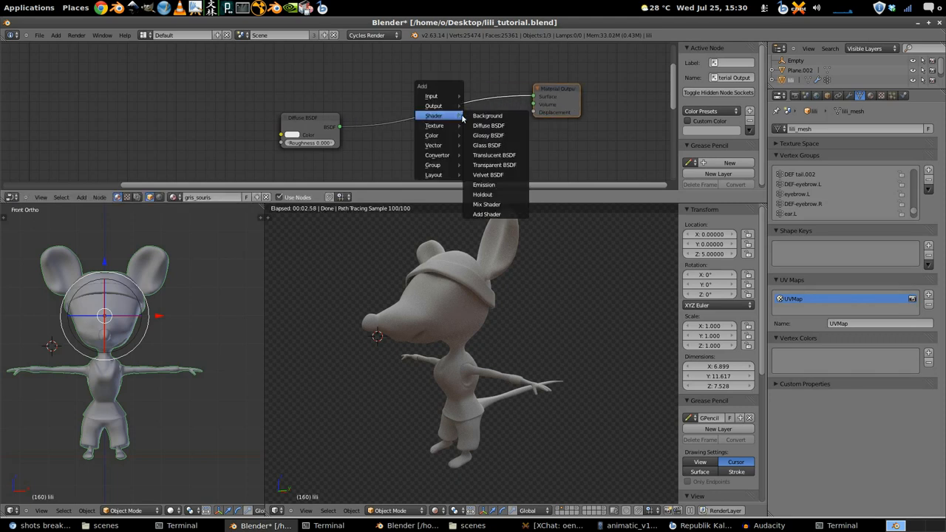
- Add a second, pink Diffuse BSDF and mix it with the white one into Material Output
click(485, 124)
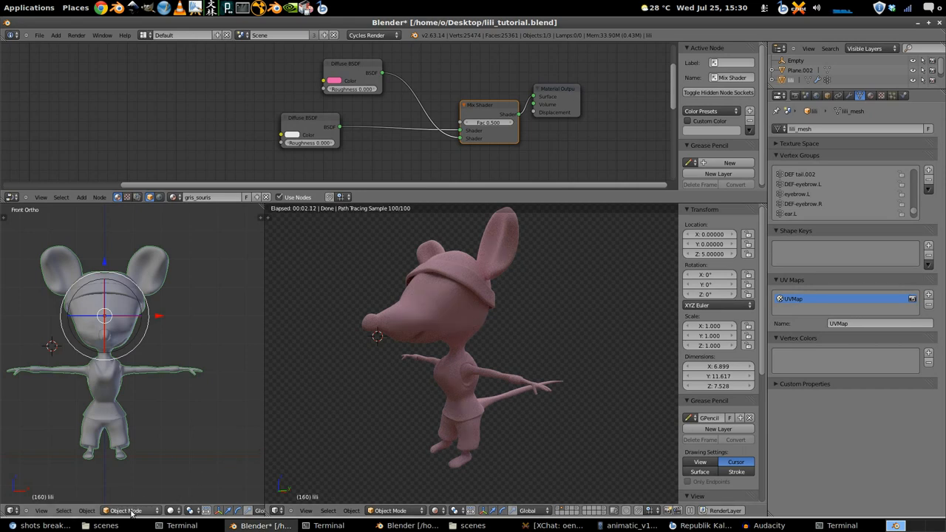
- Enter Vertex Paint mode and paint dark areas onto the mouse's head, creating the Col layer
click(397, 512)
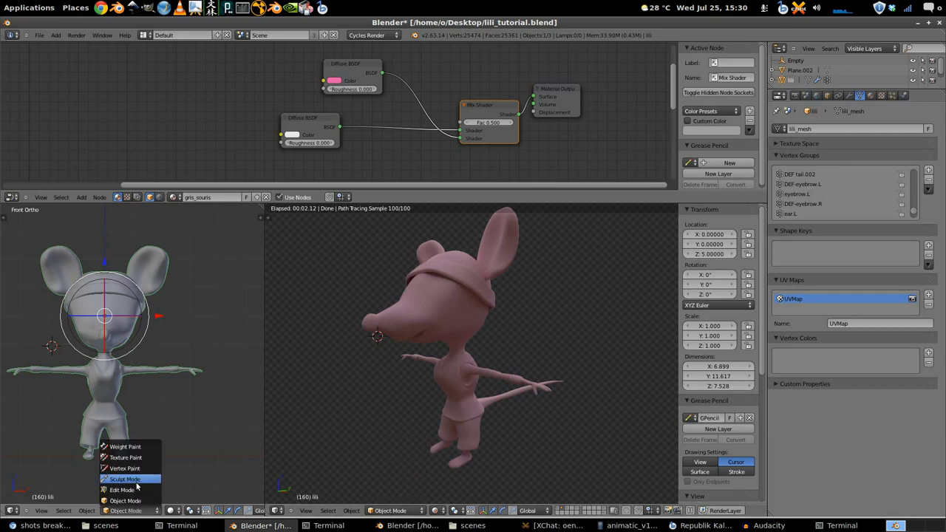
click(117, 468)
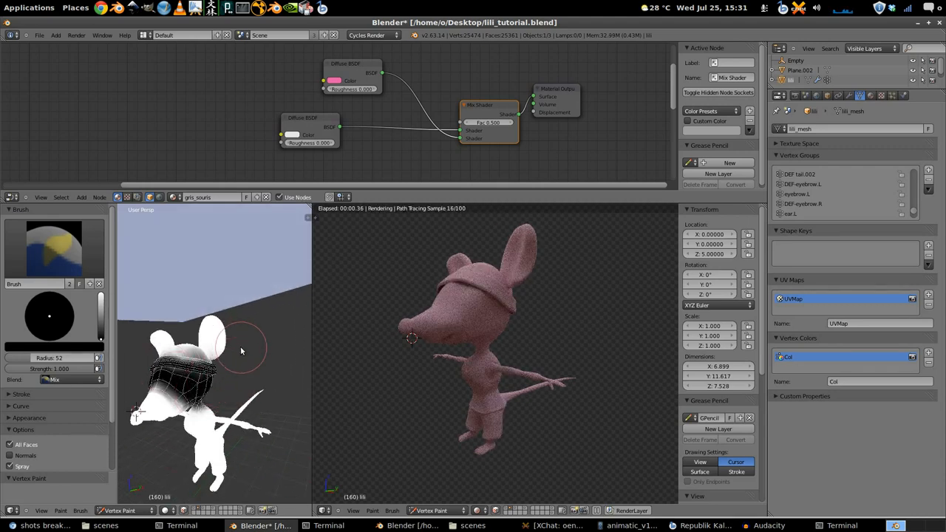
mouse_move(292, 349)
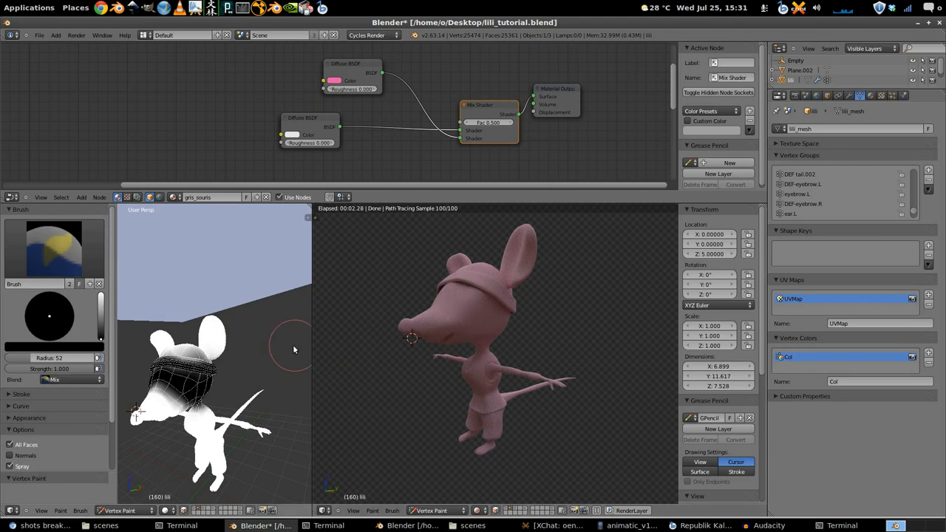
click(122, 510)
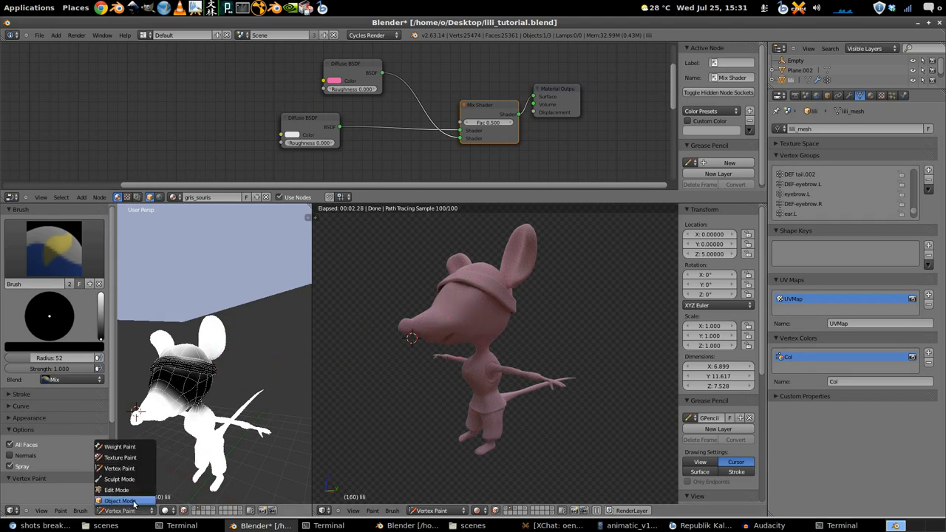
click(124, 501)
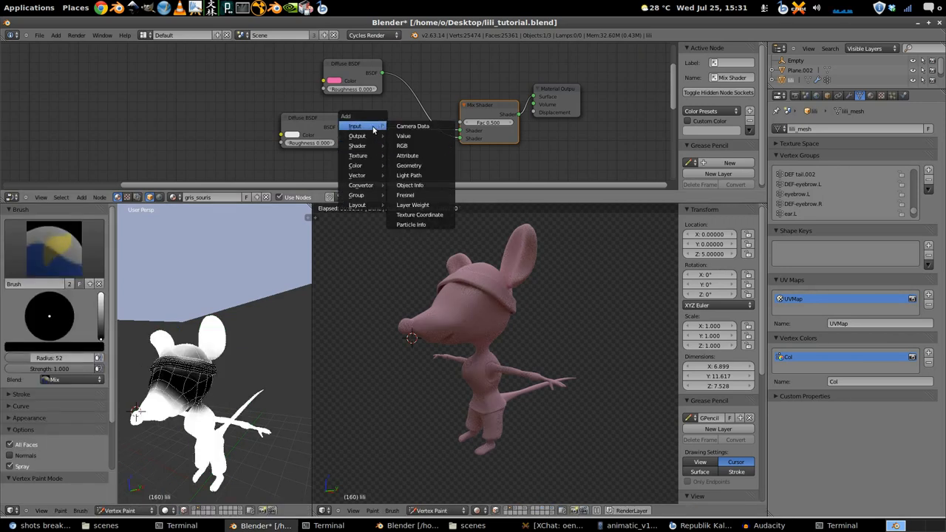
click(408, 155)
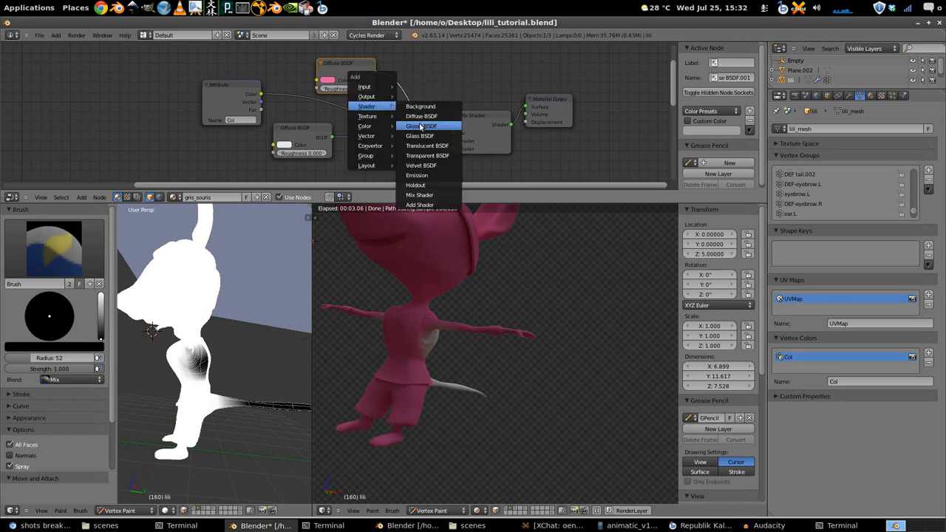
mouse_move(422, 136)
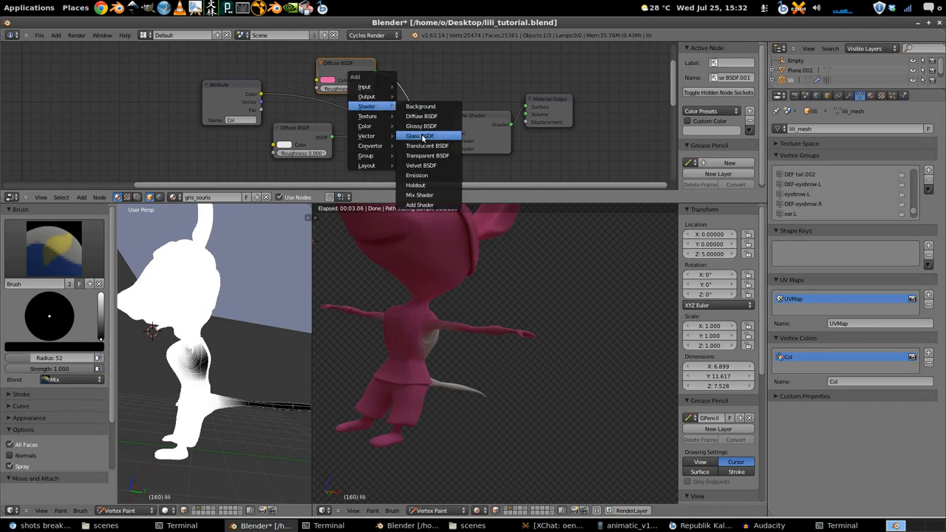
- Add a Glossy BSDF node to the mouse material
click(420, 136)
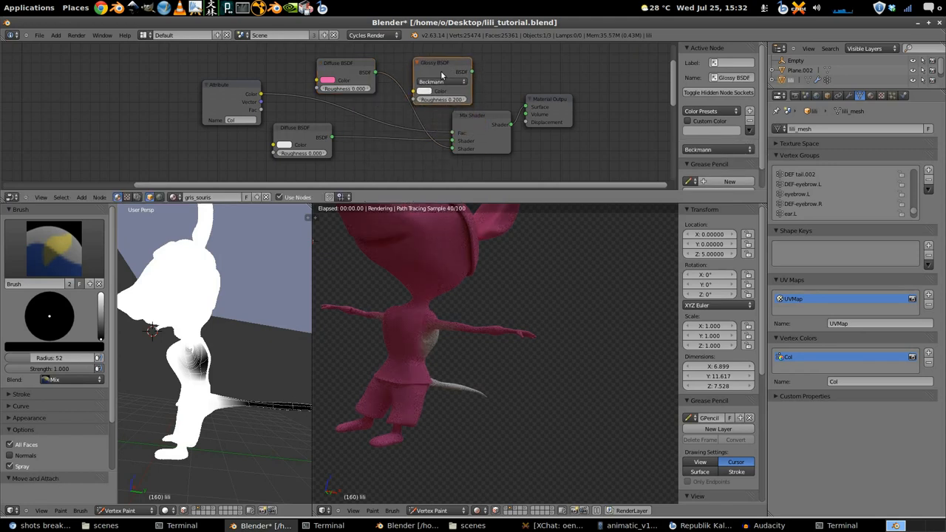